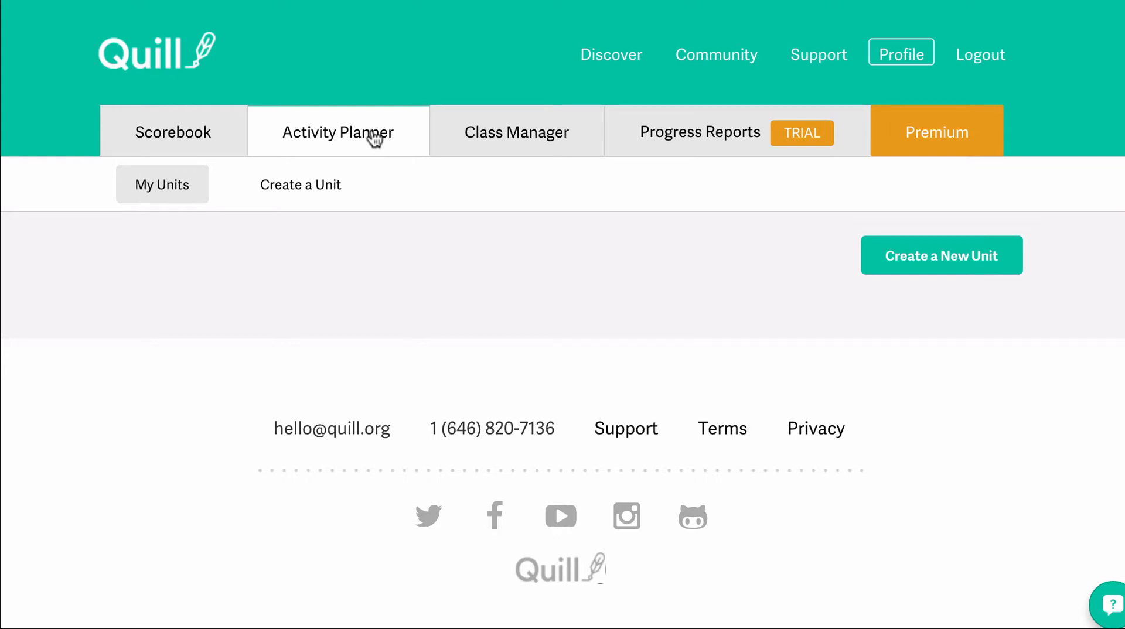
mouse_move(895, 279)
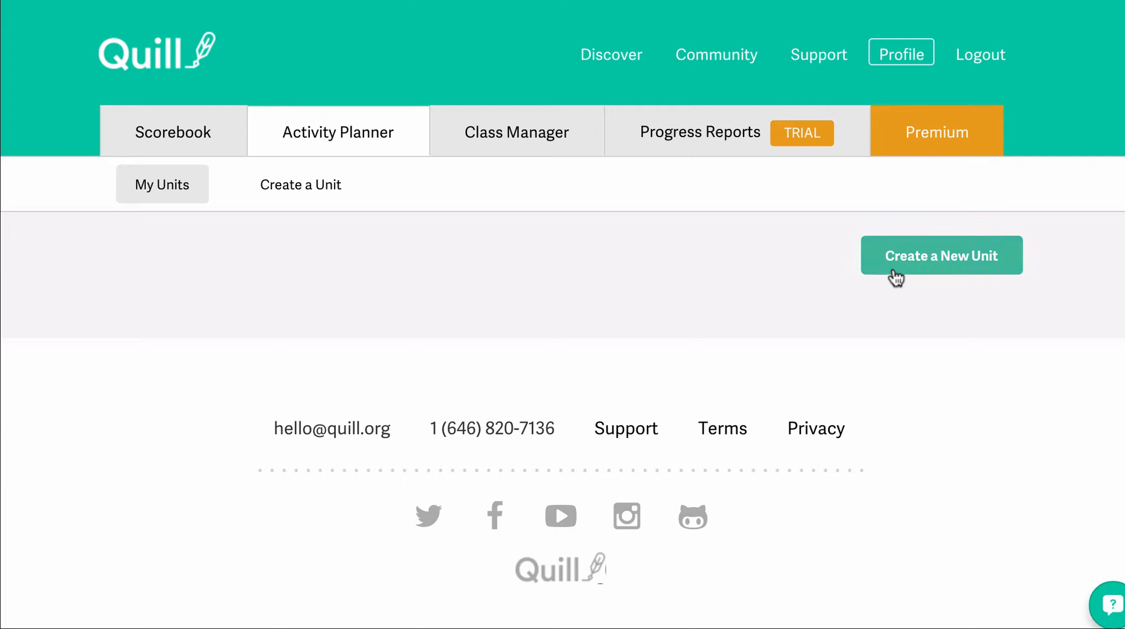
Create a new unit and name it 'Commonly Confused Words'
left_click(940, 254)
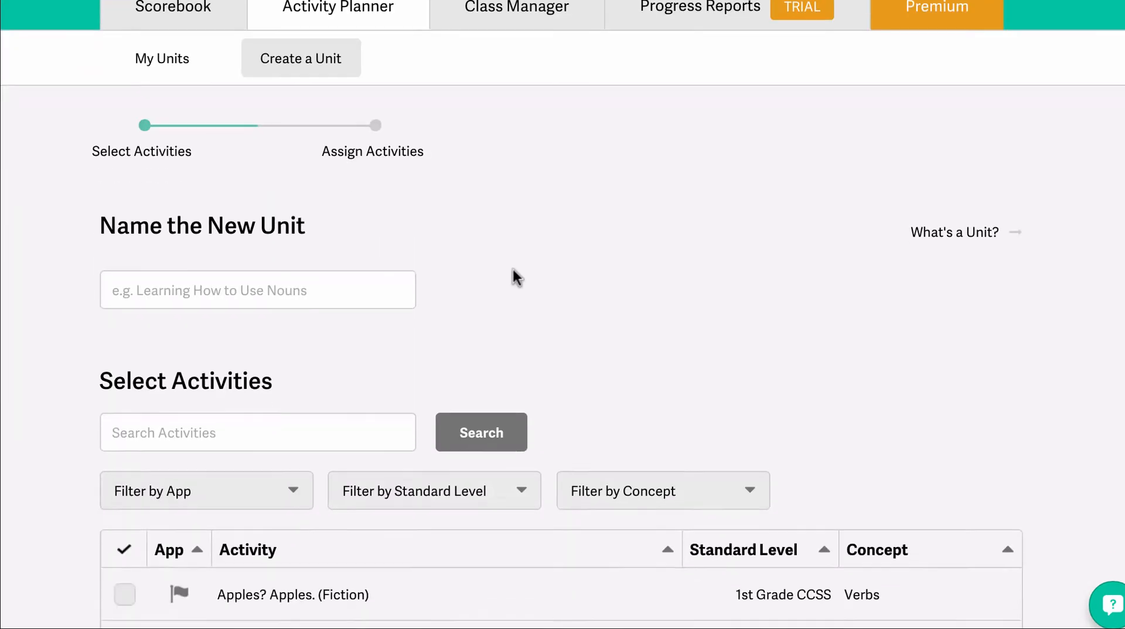
type("Comm")
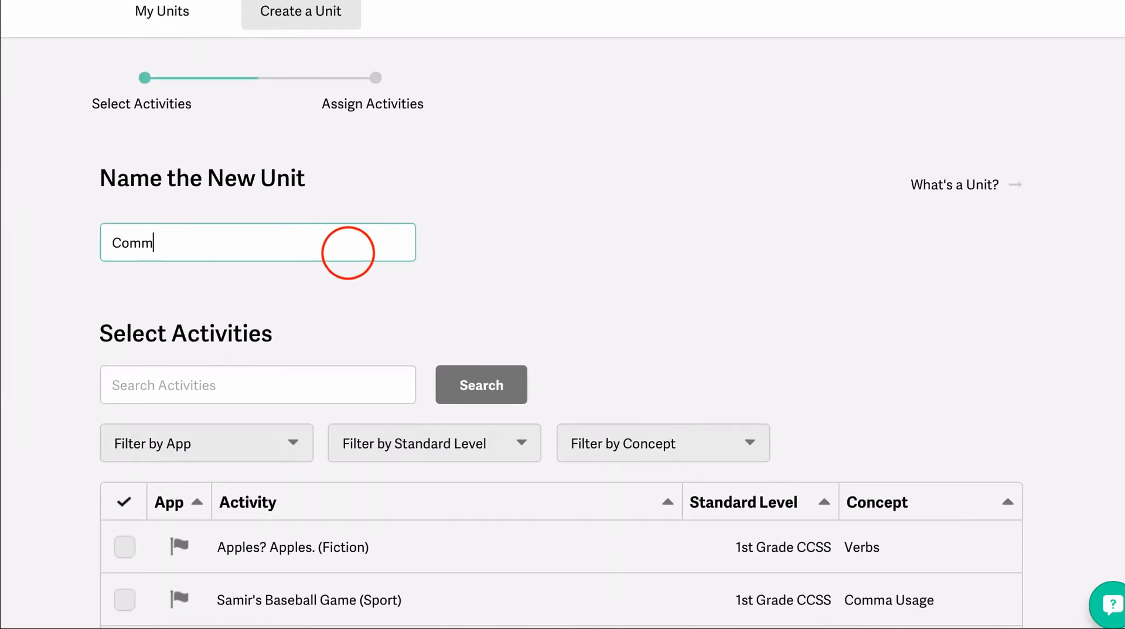
type("only Confused")
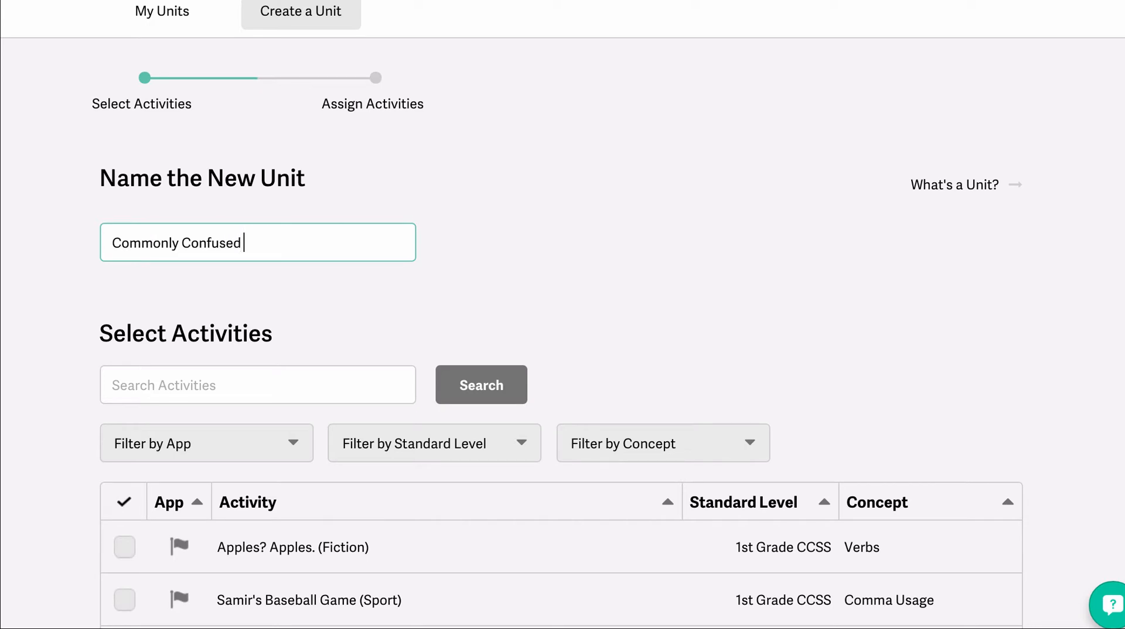
type("Words")
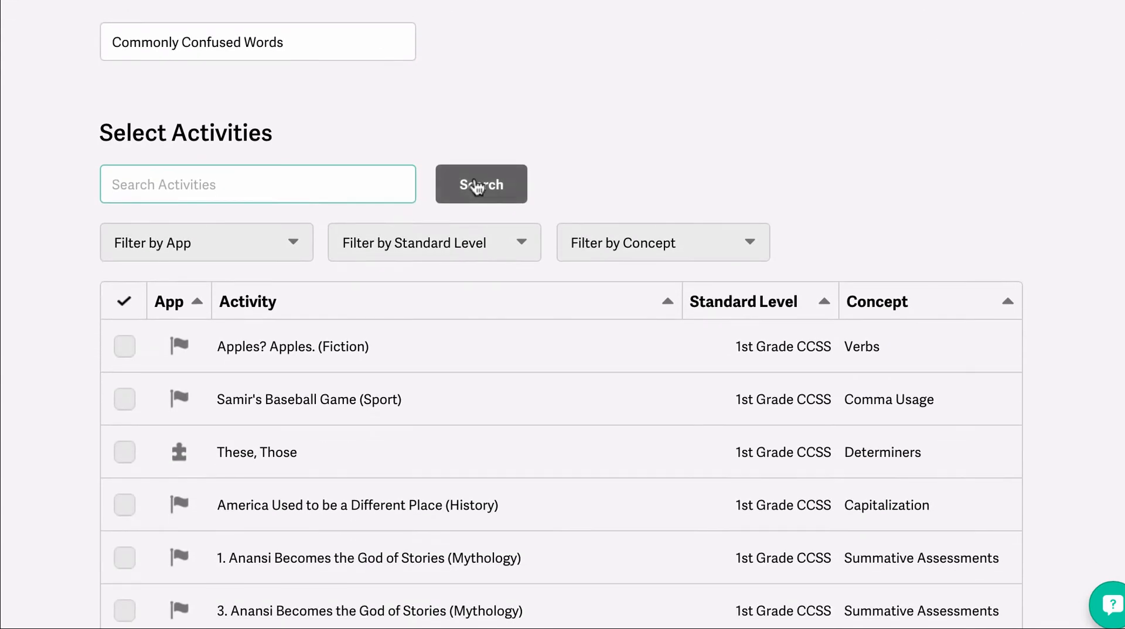
Check the grade-level filter, then filter activities by the Commonly Confused Words concept
left_click(206, 241)
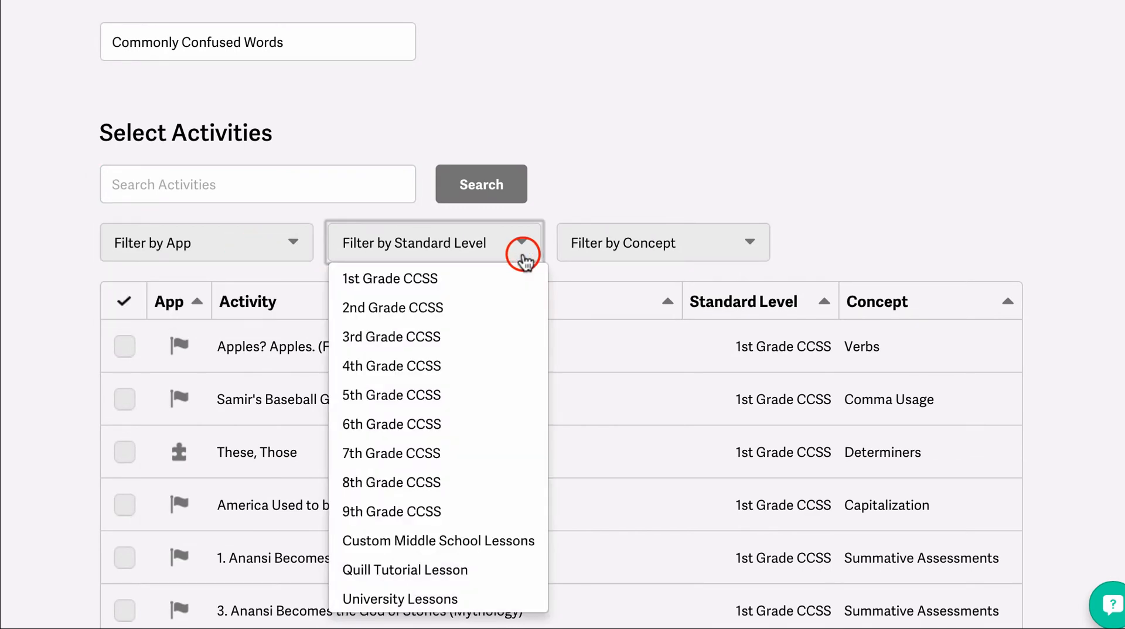
mouse_move(686, 251)
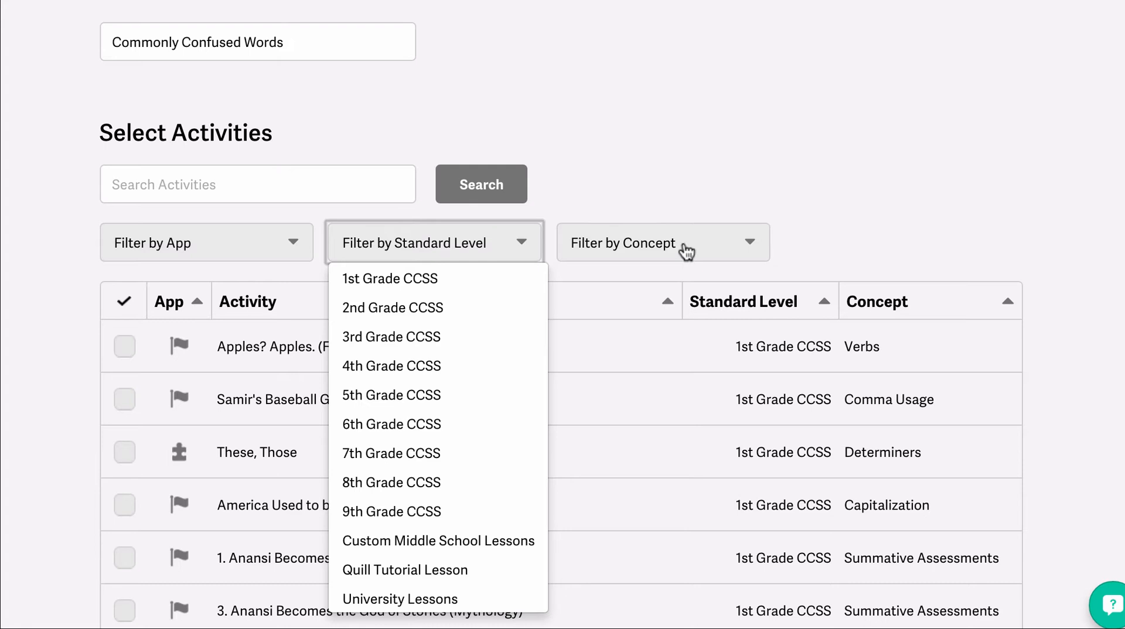
left_click(661, 242)
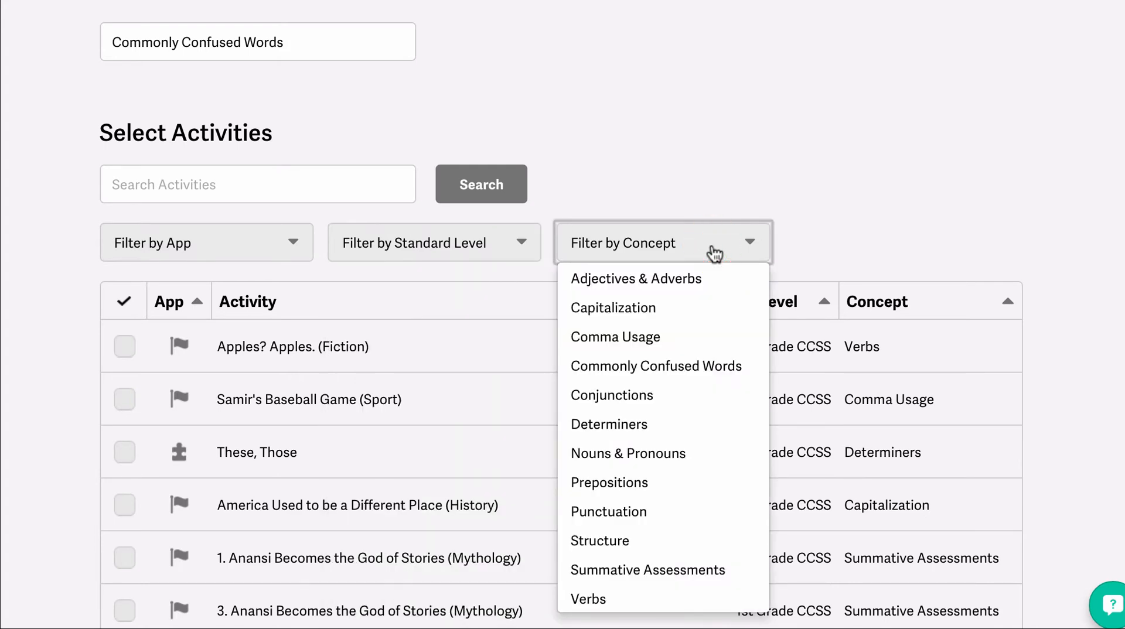
left_click(656, 366)
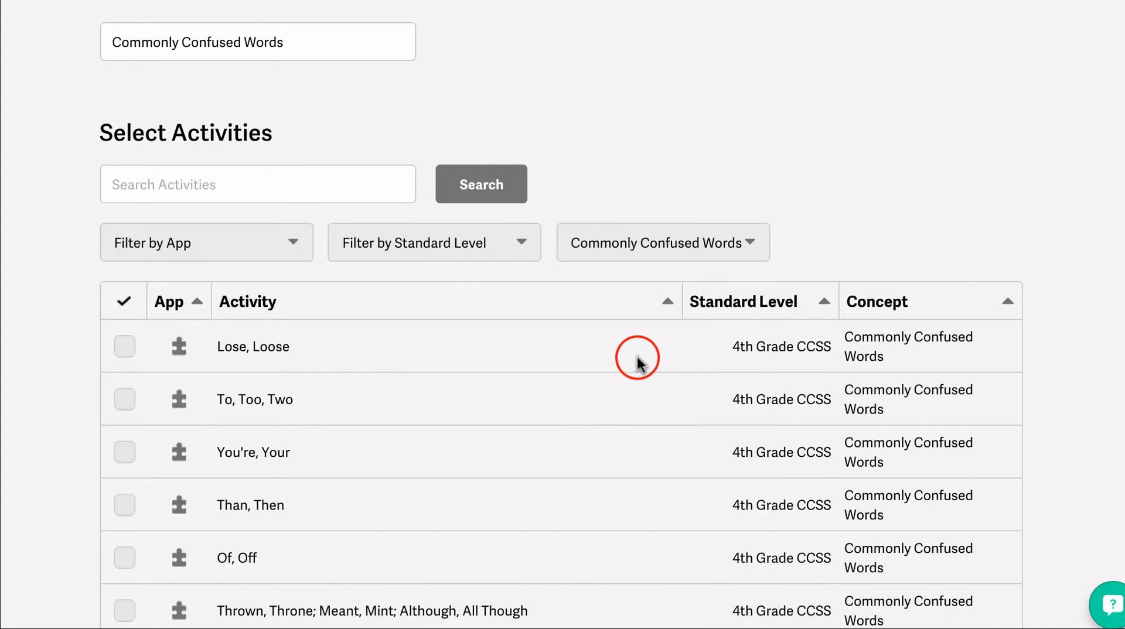
Select Lose, Loose, the Please, Pleas activity and Ernest Shackleton Escapes the Antarctic
scroll("down", 3)
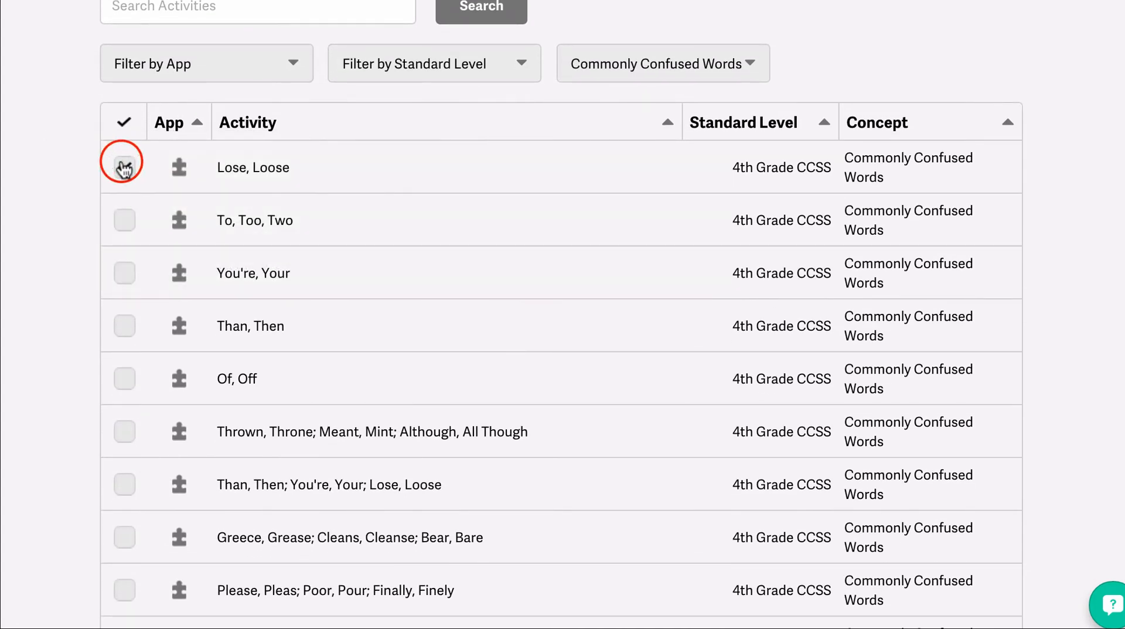
left_click(123, 167)
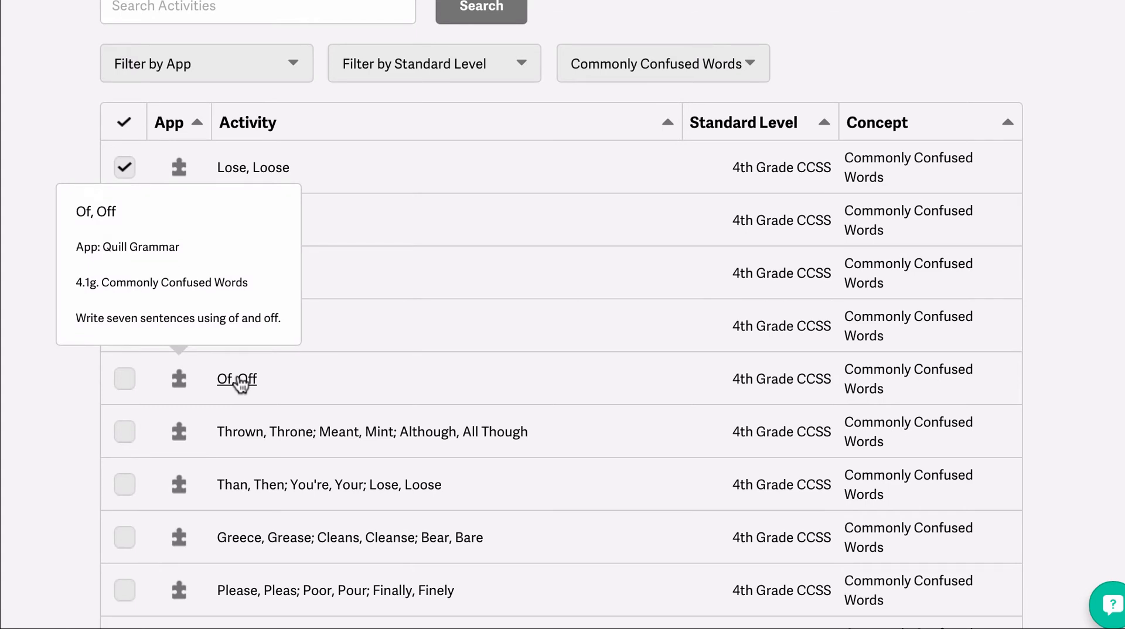
scroll("down", 3)
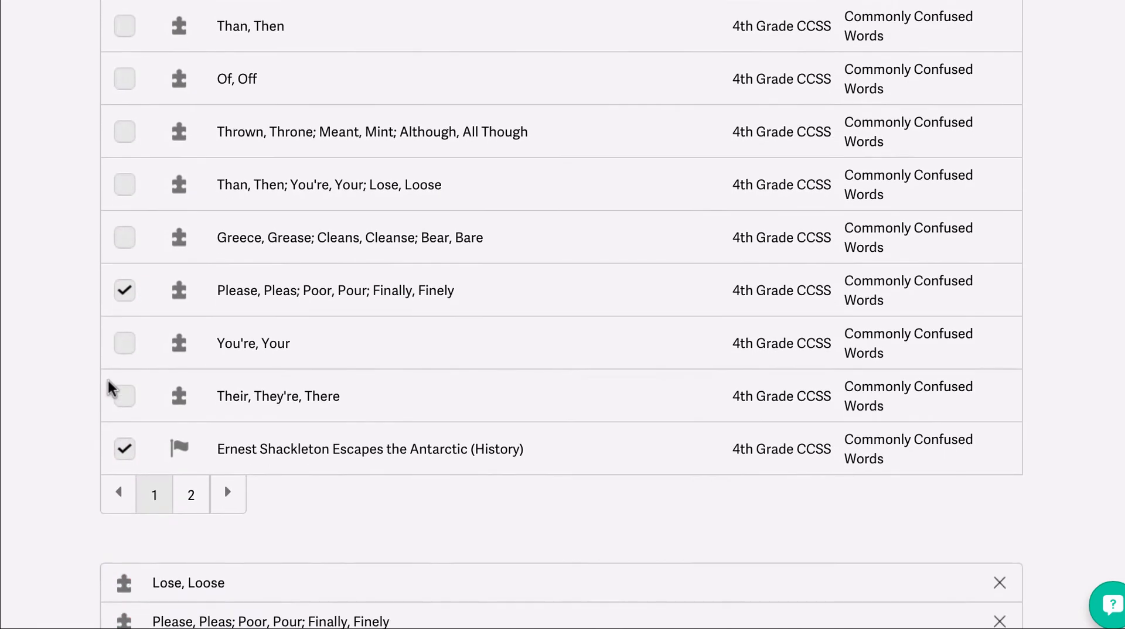
scroll("down", 3)
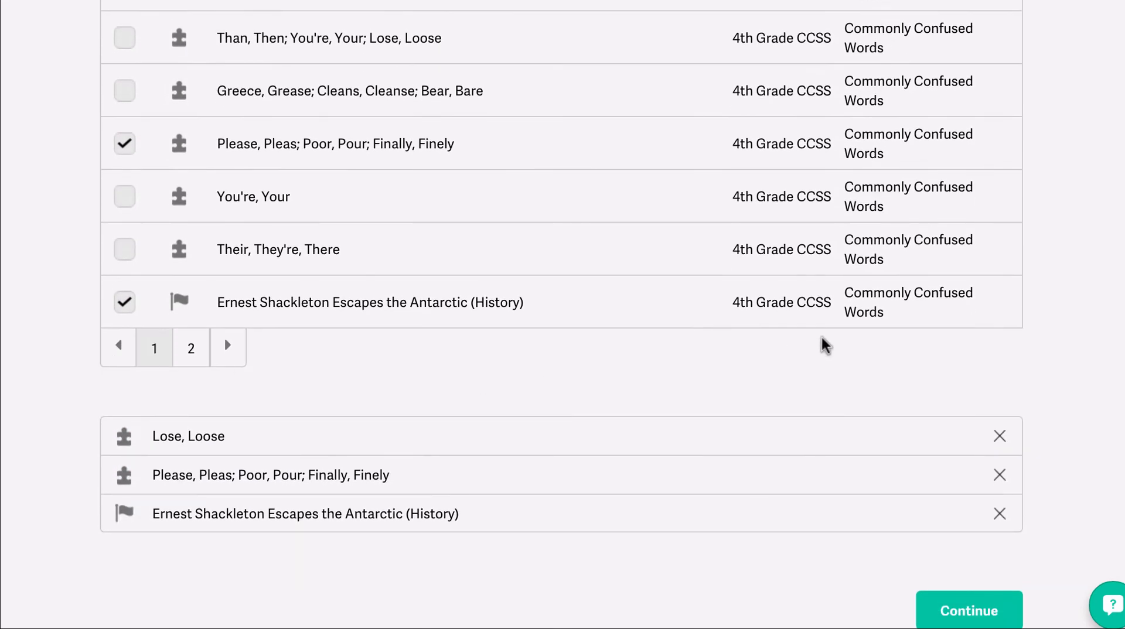
Continue to the assign step and select the entire Period 3 class
left_click(969, 611)
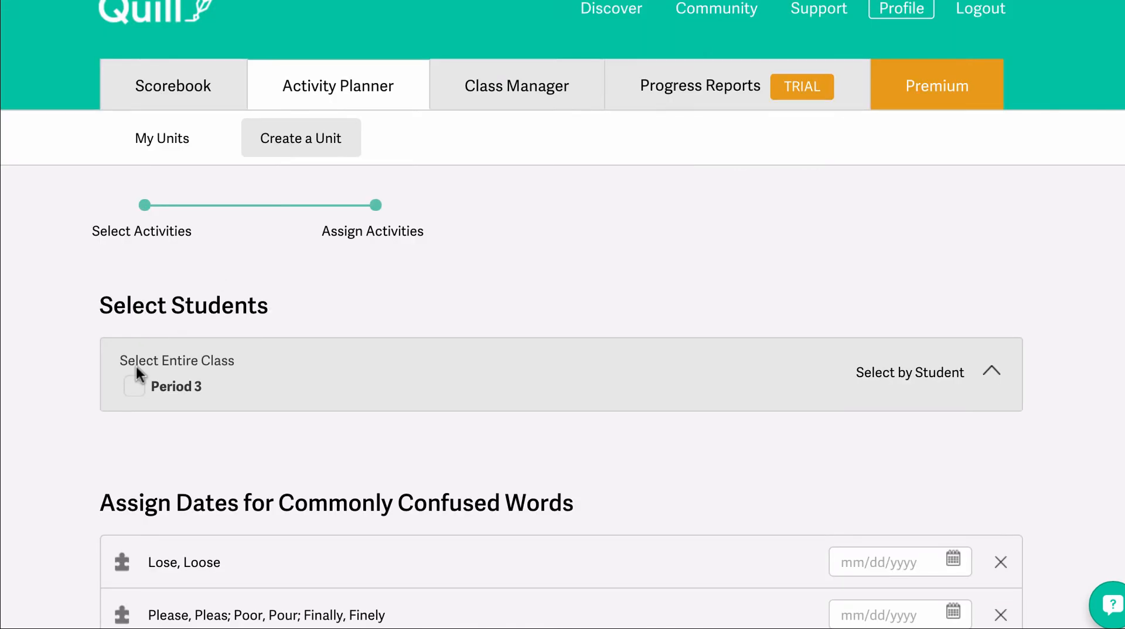
left_click(134, 385)
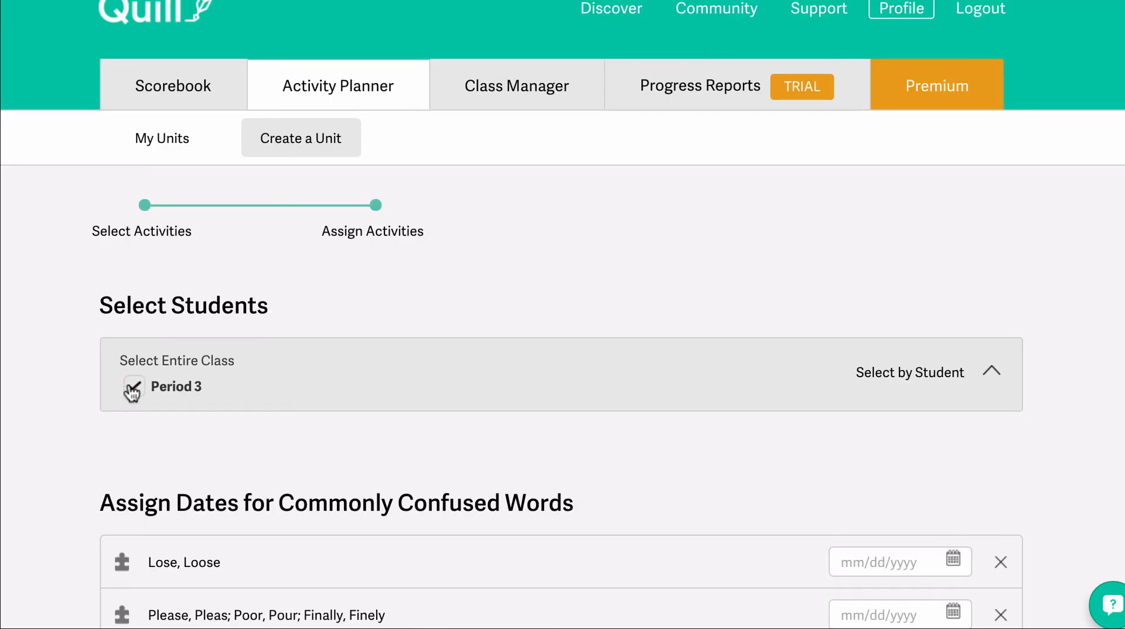
scroll("down", 3)
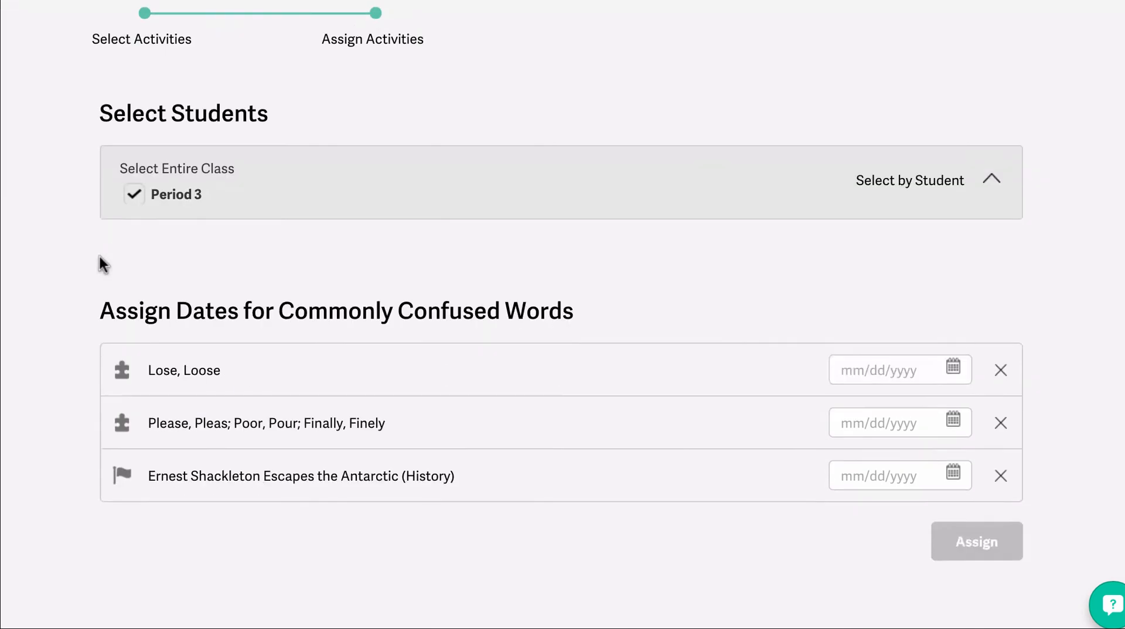
Set each activity's due date to 11-20-2015 and assign the unit
scroll("down", 3)
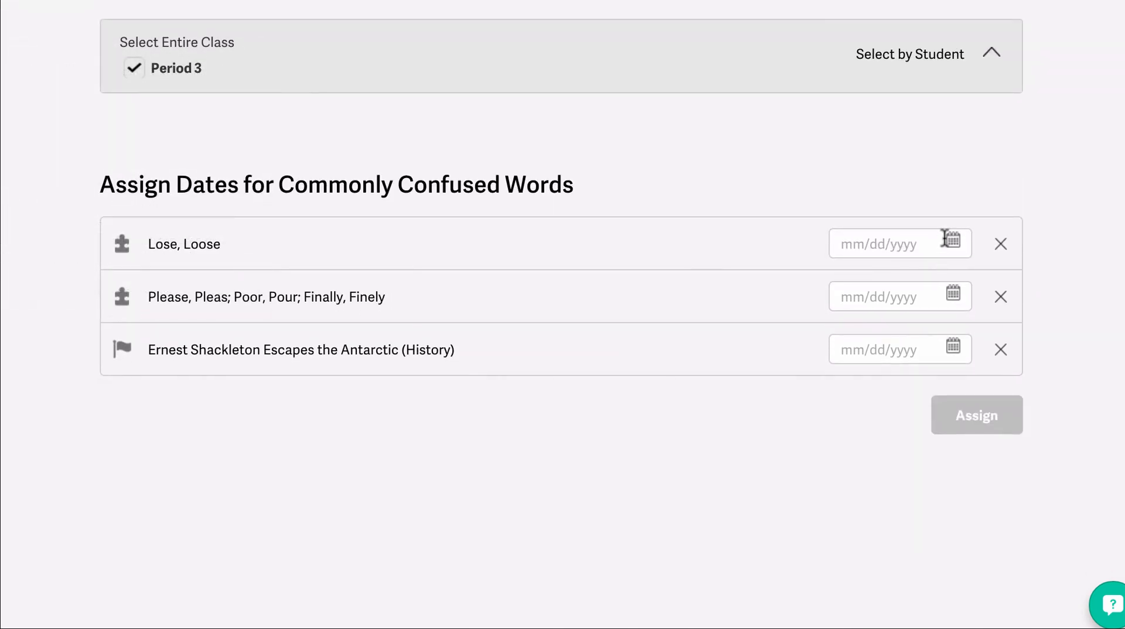
type("11-20-2015")
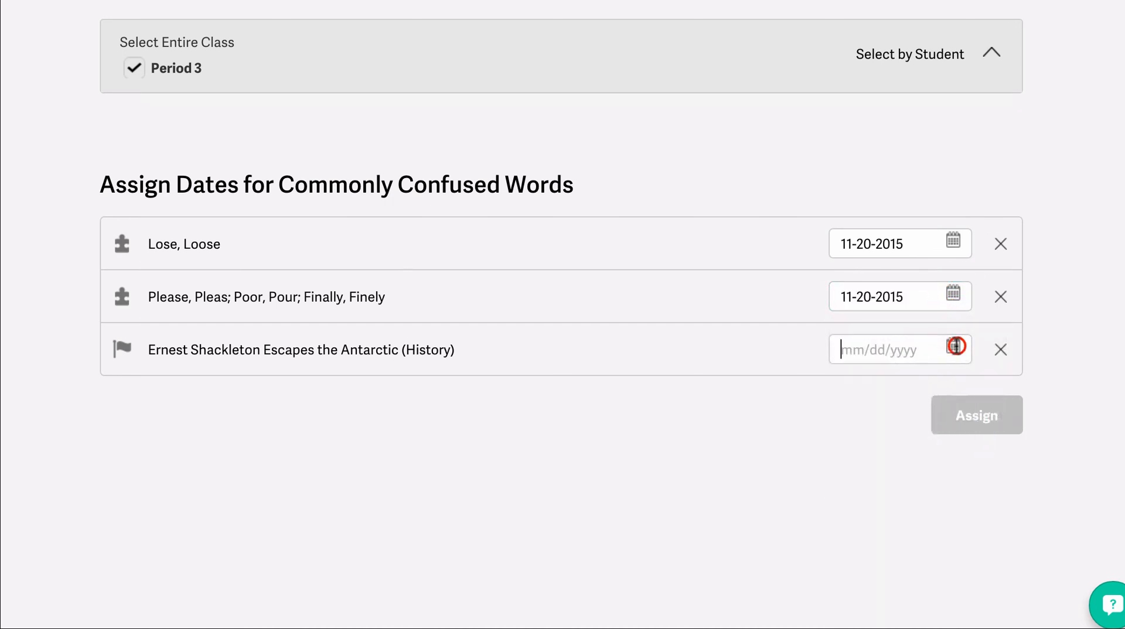
type("11-20-2015")
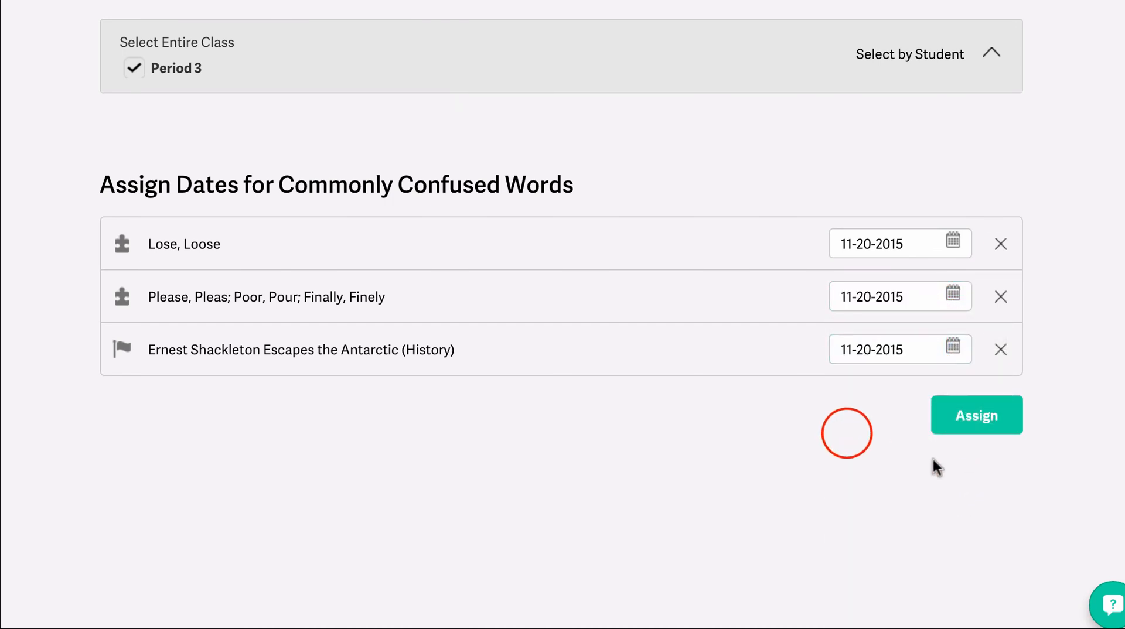
left_click(976, 414)
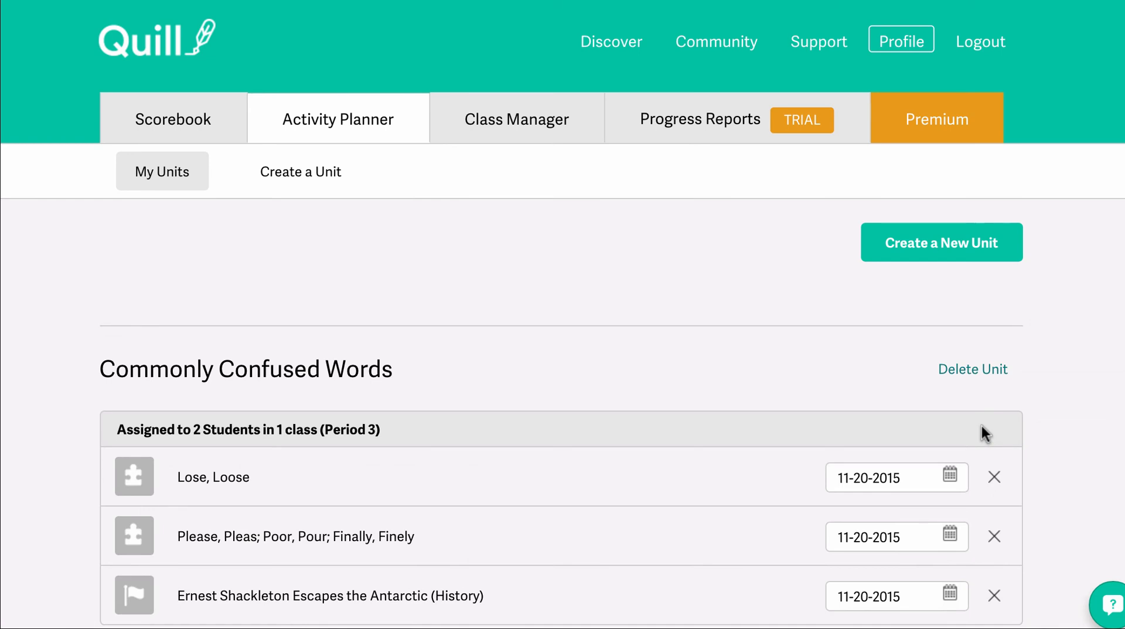